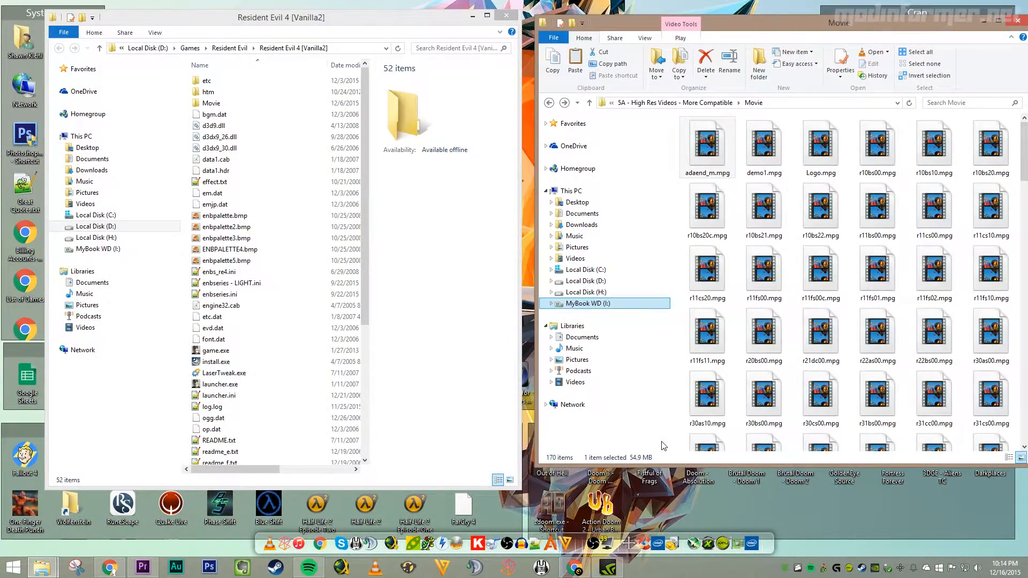
mouse_move(670, 423)
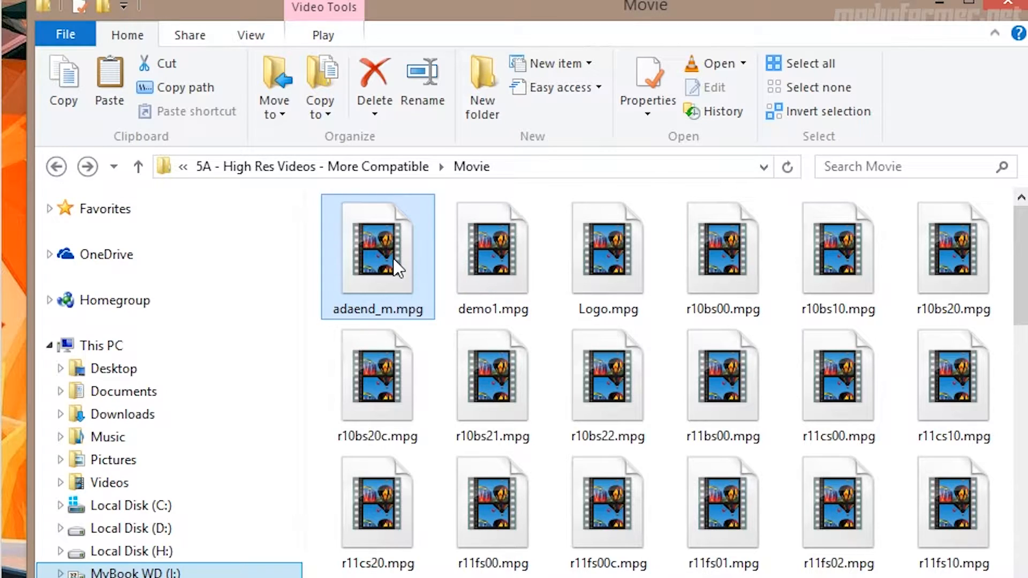
mouse_move(808, 64)
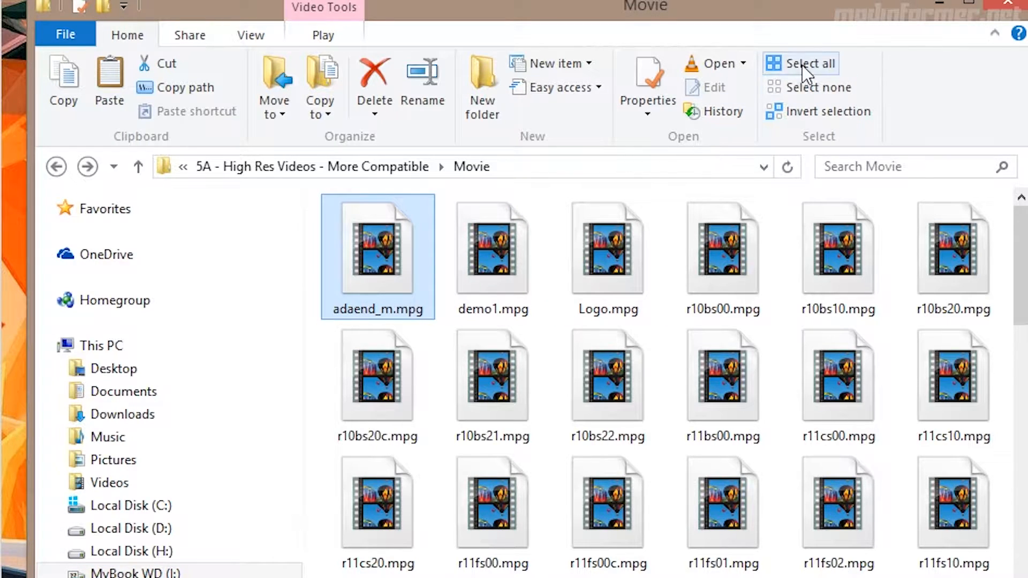
Copy all 170 high-res movie files over the originals in Resident Evil 4's Movie folder
left_click(809, 64)
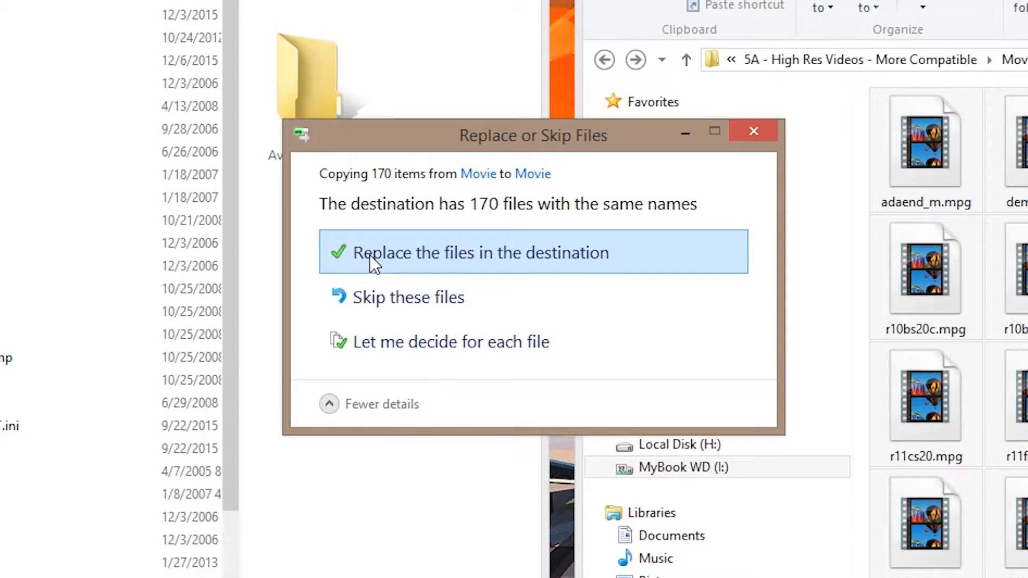
left_click(481, 253)
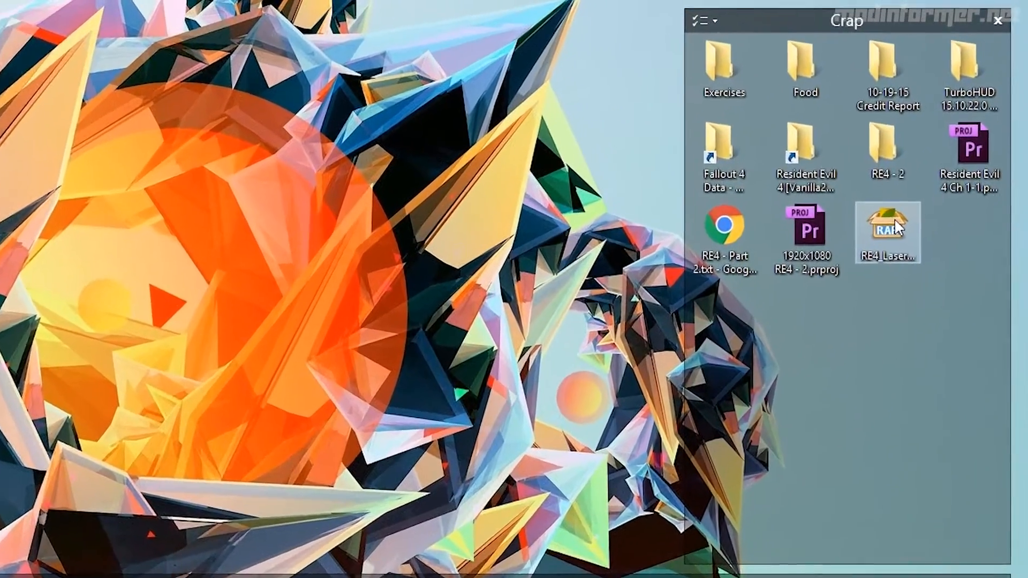
Extract the RE4 Laser Tweak .rar with PeaZip into a desktop folder and open it
right_click(888, 231)
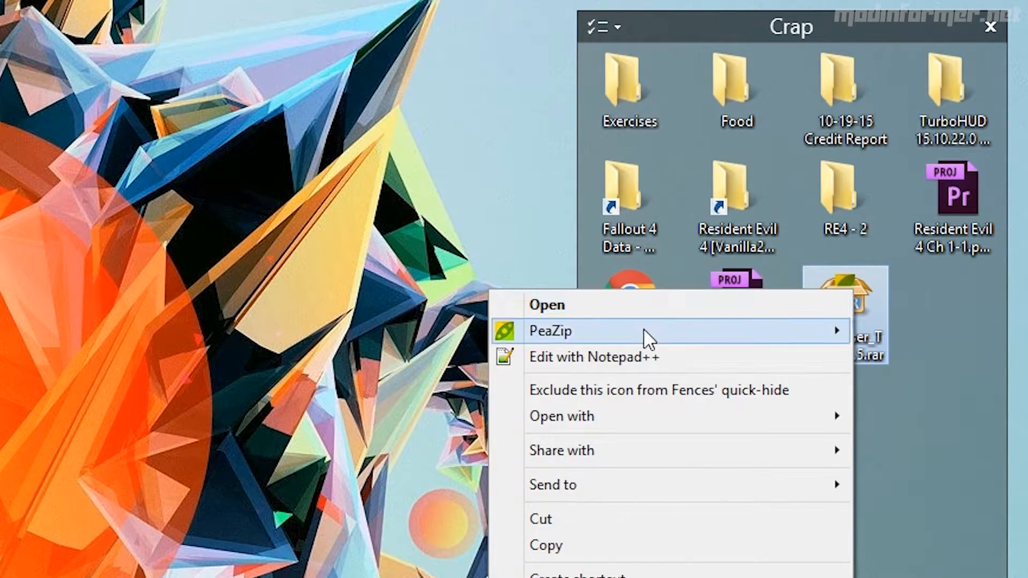
left_click(374, 364)
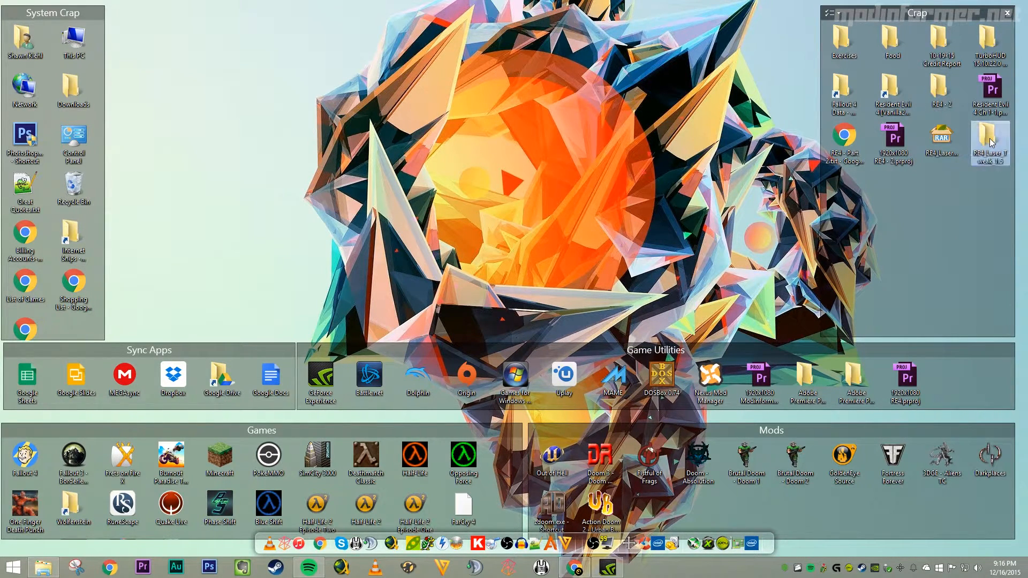
double_click(990, 143)
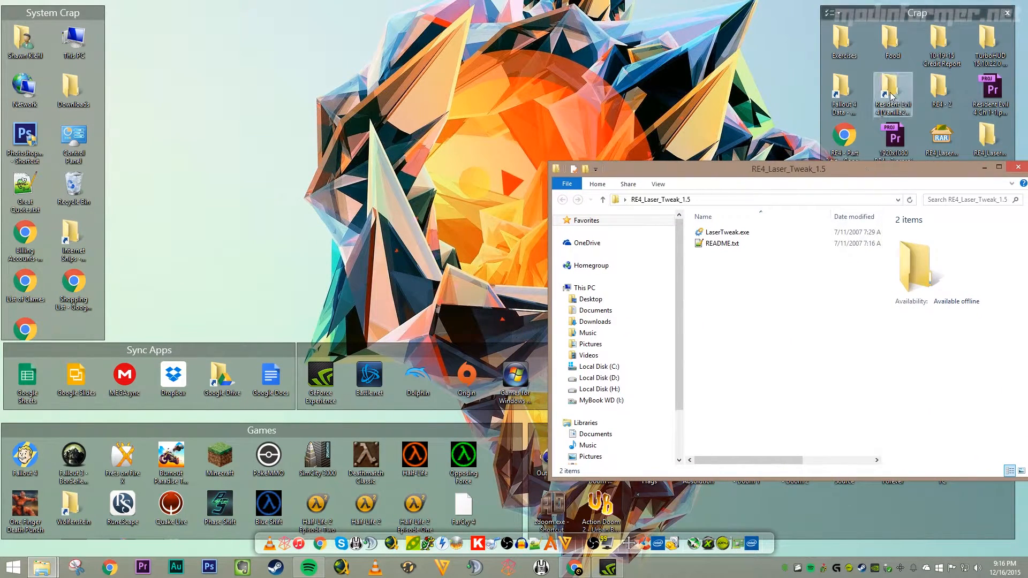
Replace LaserTweak.exe and README.txt in the Resident Evil 4 [Vanilla2] folder and launch LaserTweak
double_click(892, 91)
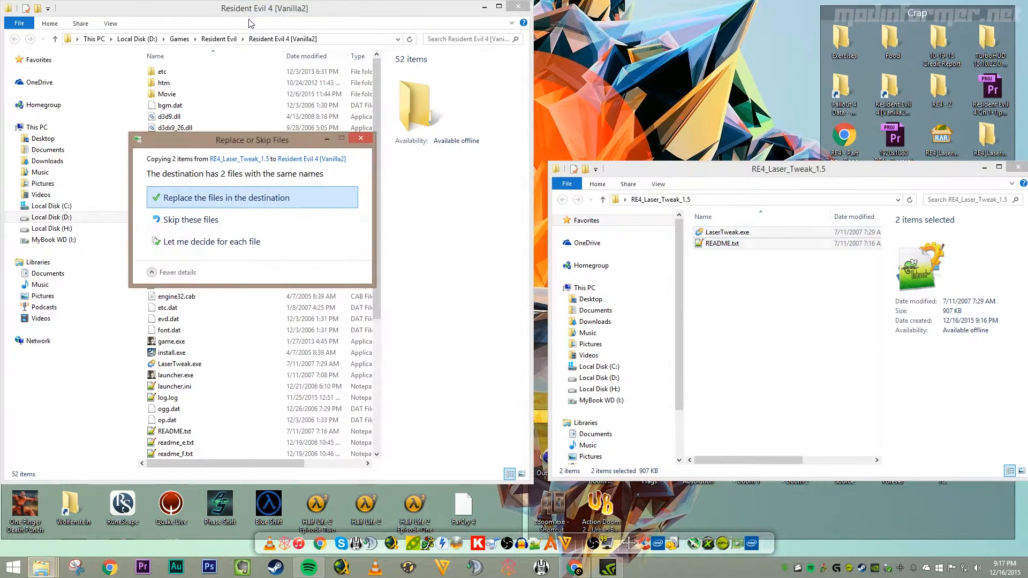
left_click(226, 197)
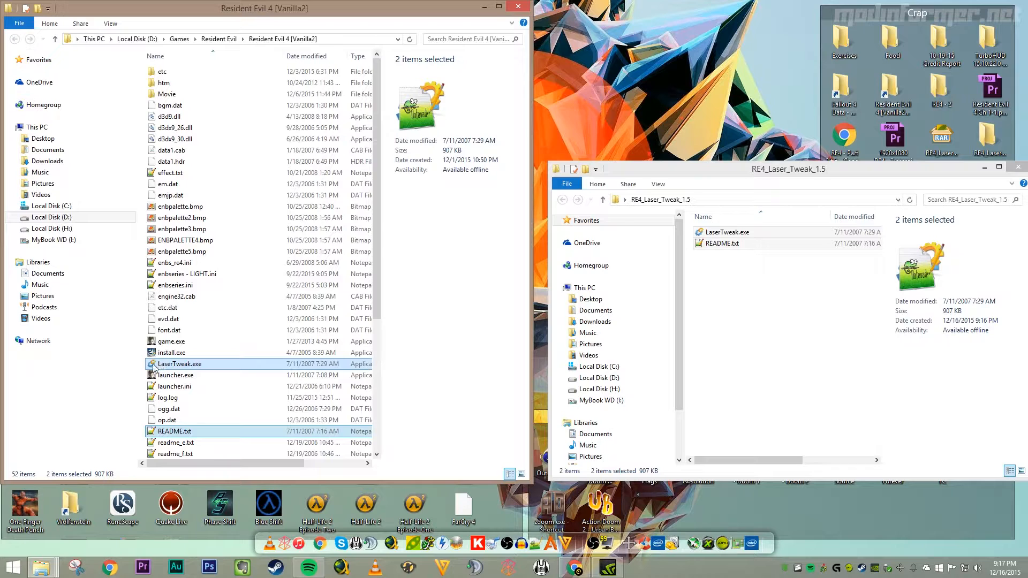
double_click(179, 364)
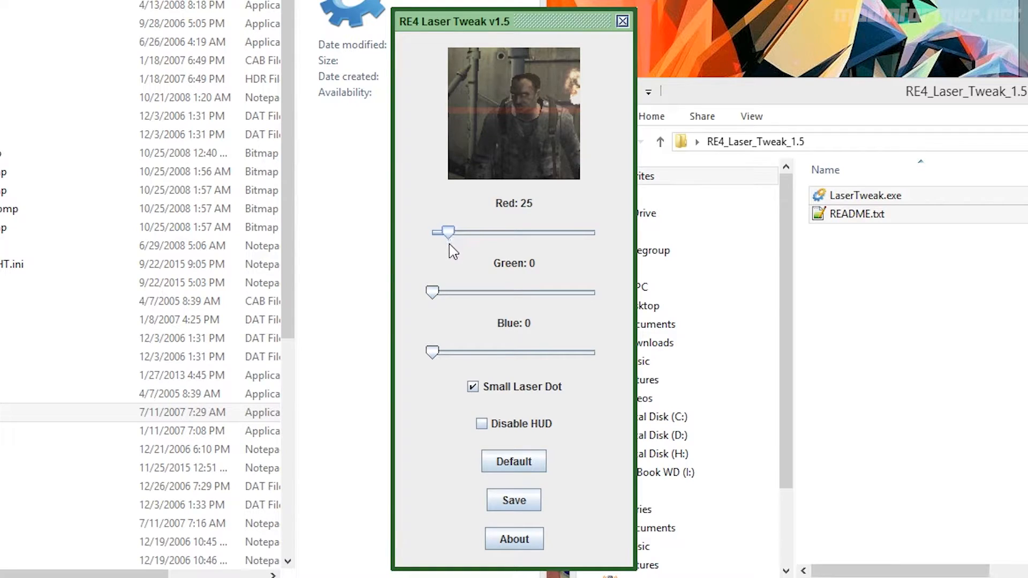
mouse_move(497, 366)
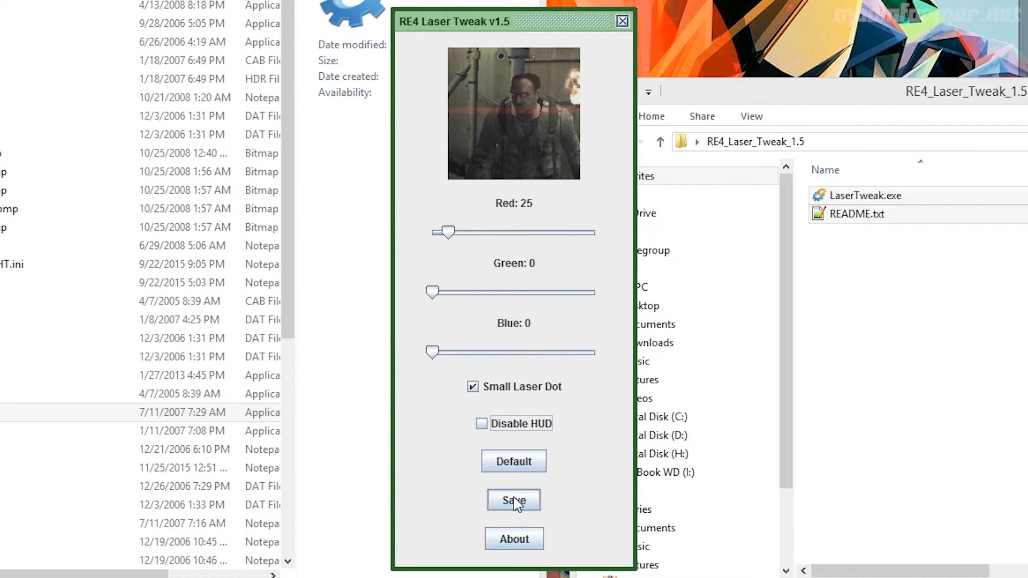
Save the Red 25, small-dot laser settings, close Laser Tweak, and play Resident Evil 4
left_click(514, 500)
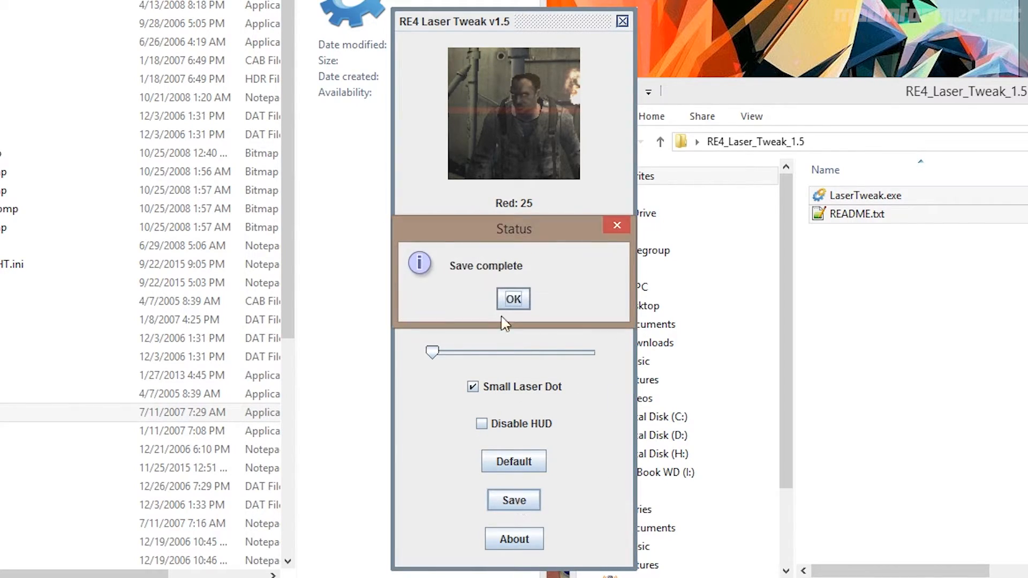
left_click(514, 299)
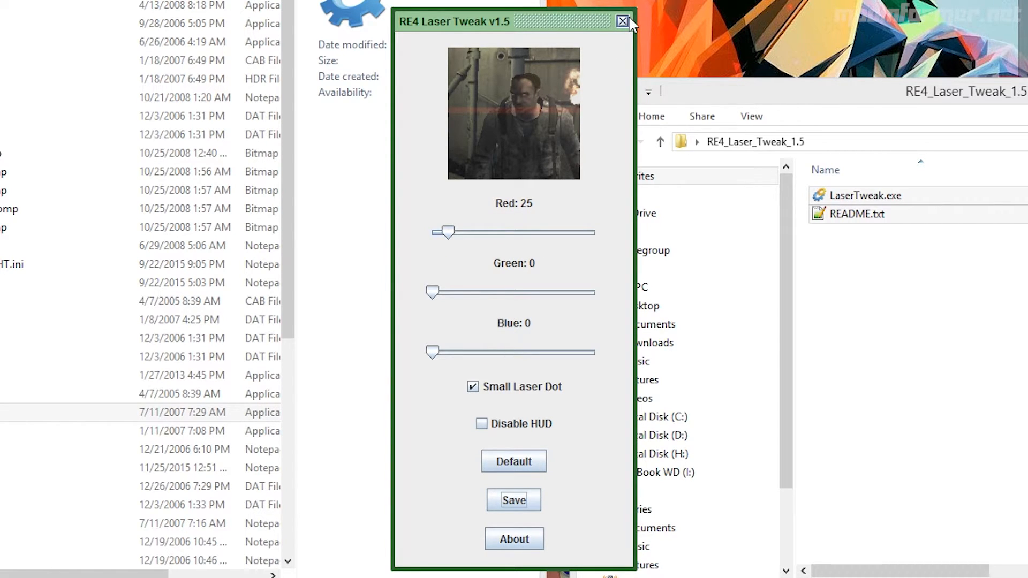
left_click(623, 21)
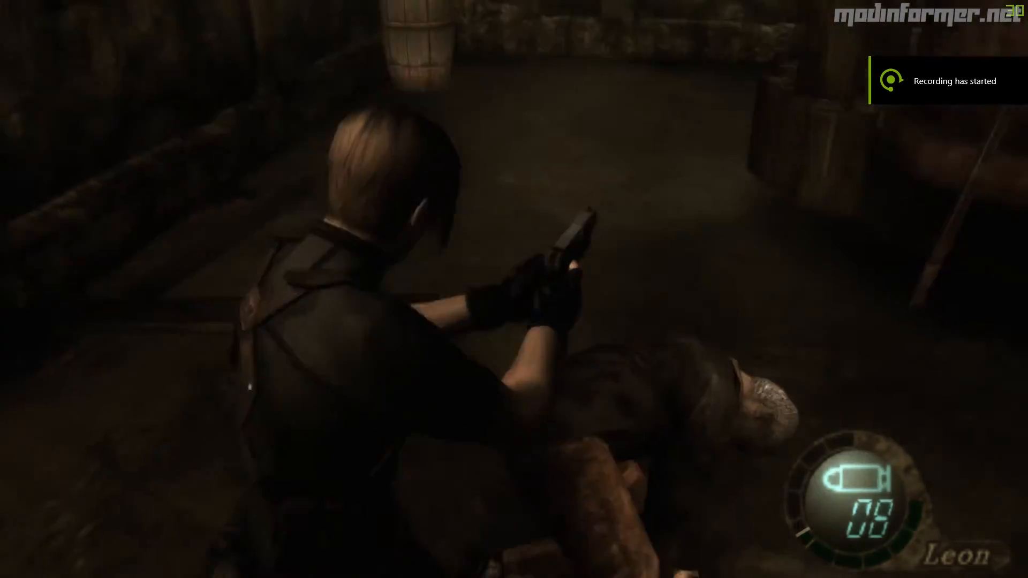
left_click(515, 289)
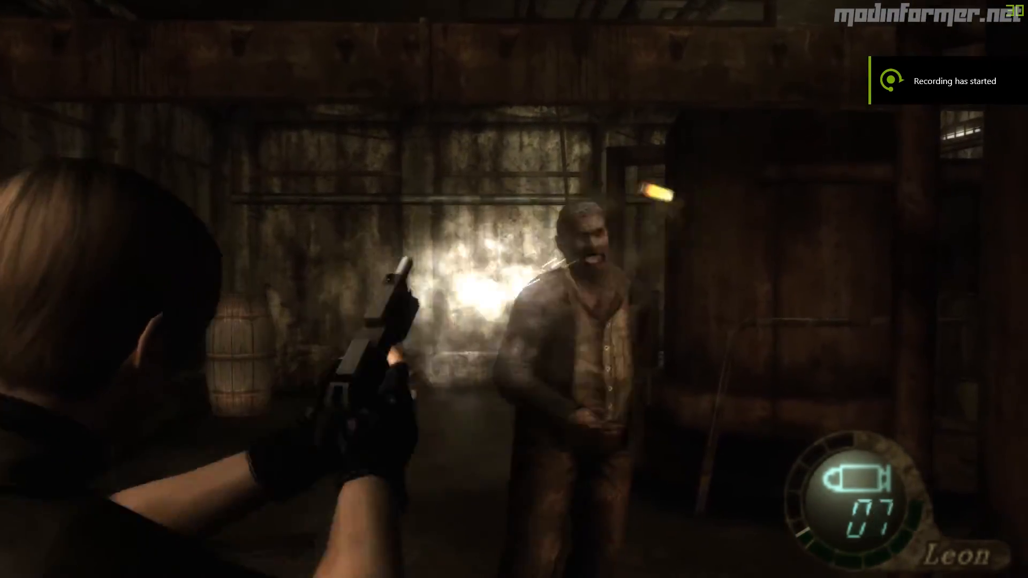